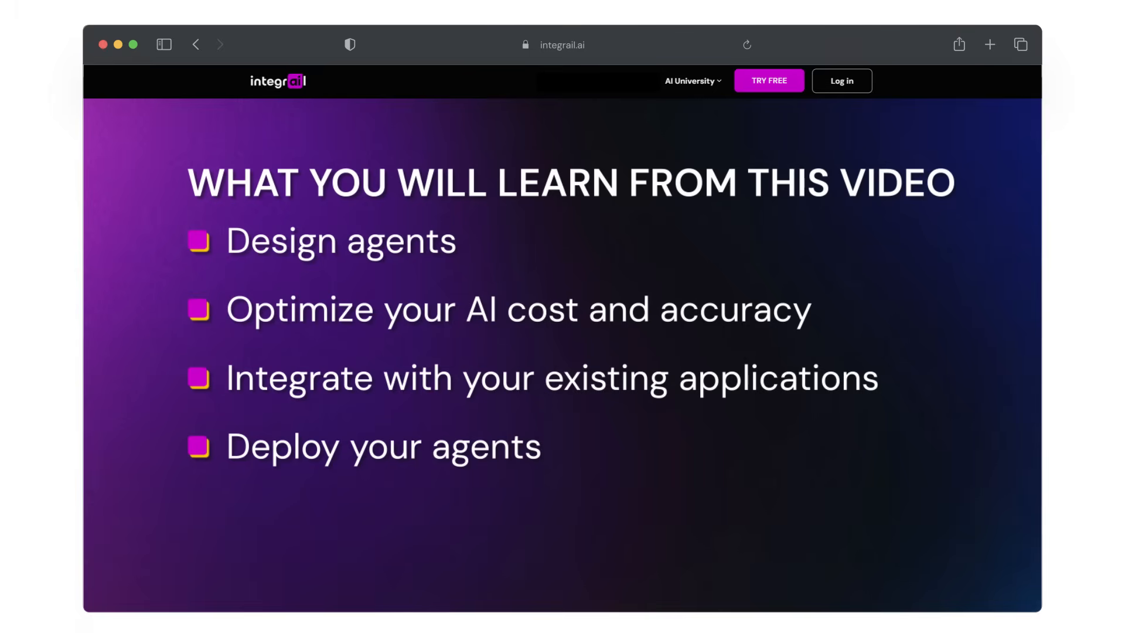
mouse_move(376, 258)
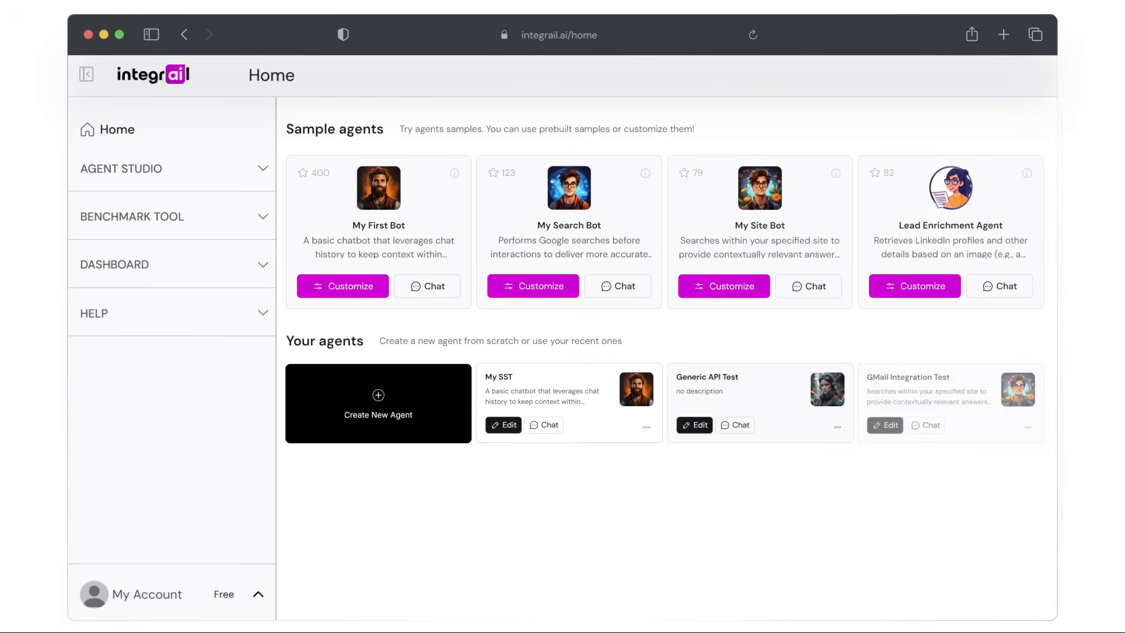
mouse_move(379, 230)
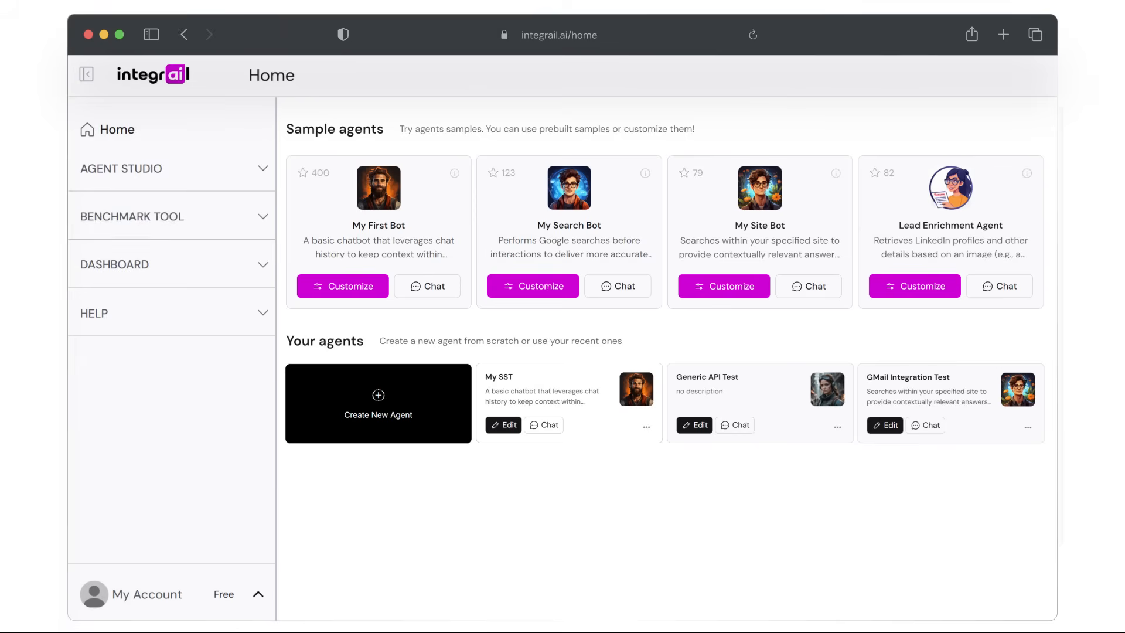
mouse_move(171, 312)
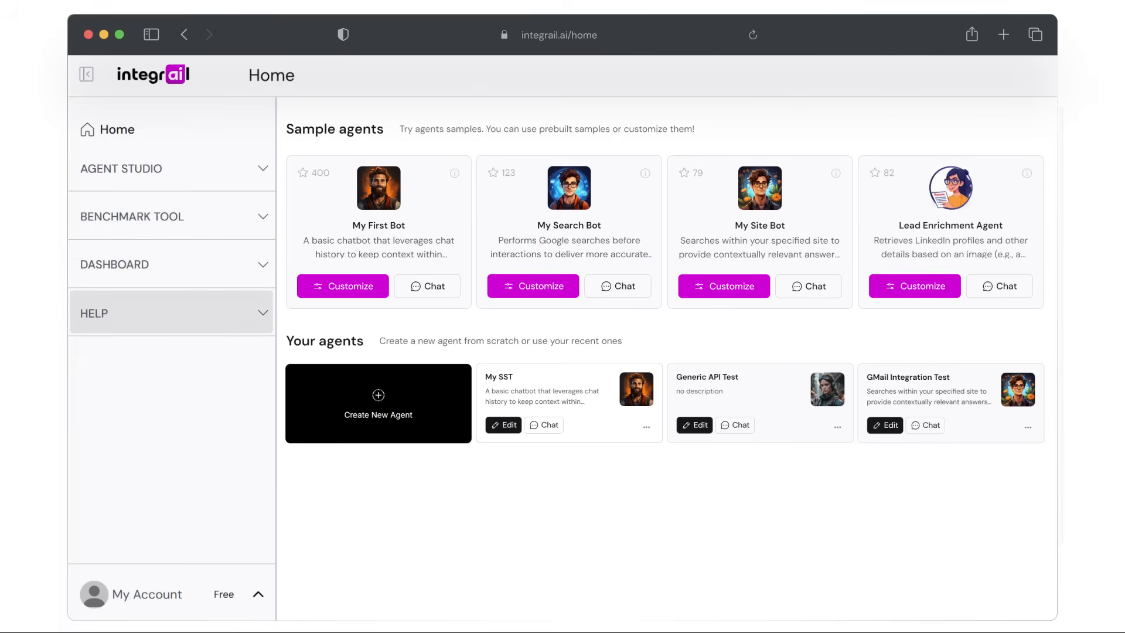
mouse_move(172, 312)
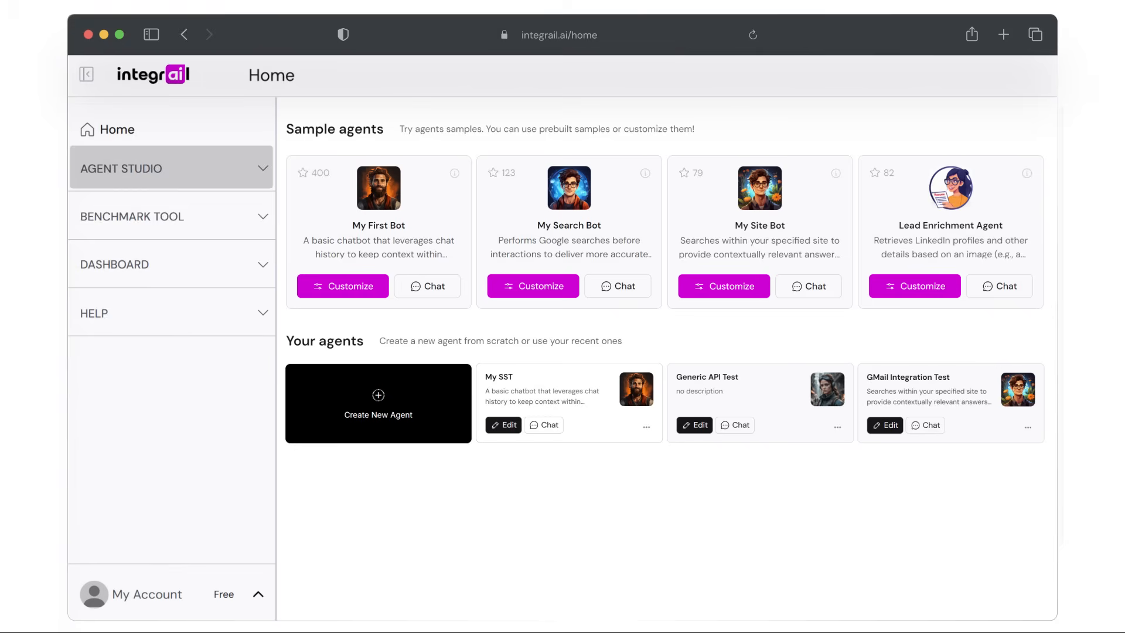
- Start a new agent in the Visual Agent Designer linking inputs through GPT 3.5 Turbo to outputs
left_click(171, 167)
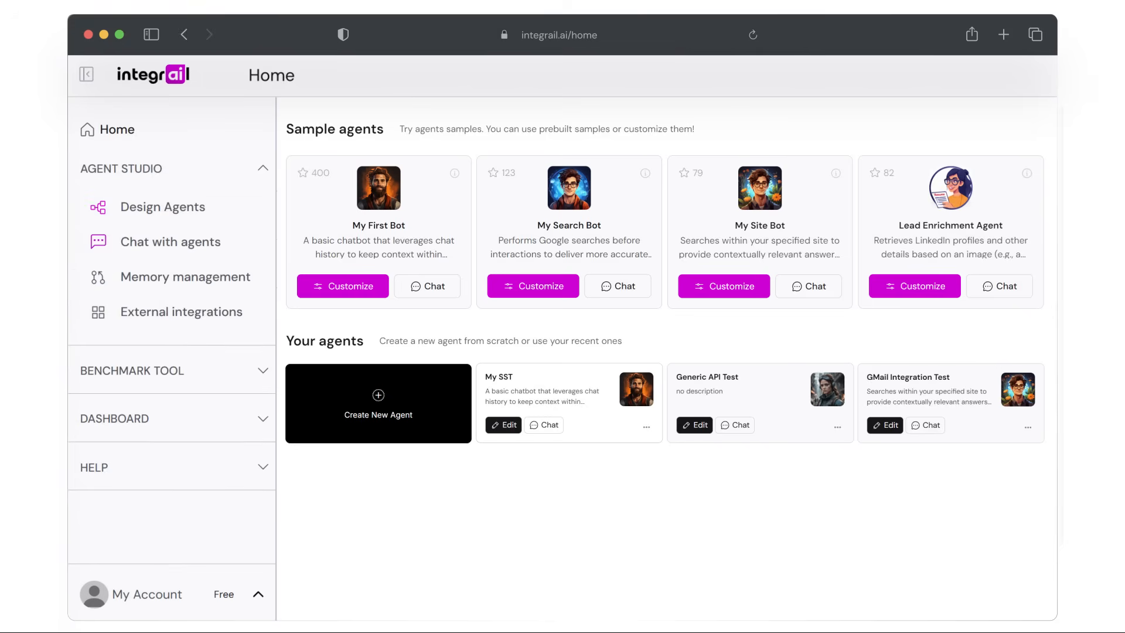
left_click(379, 403)
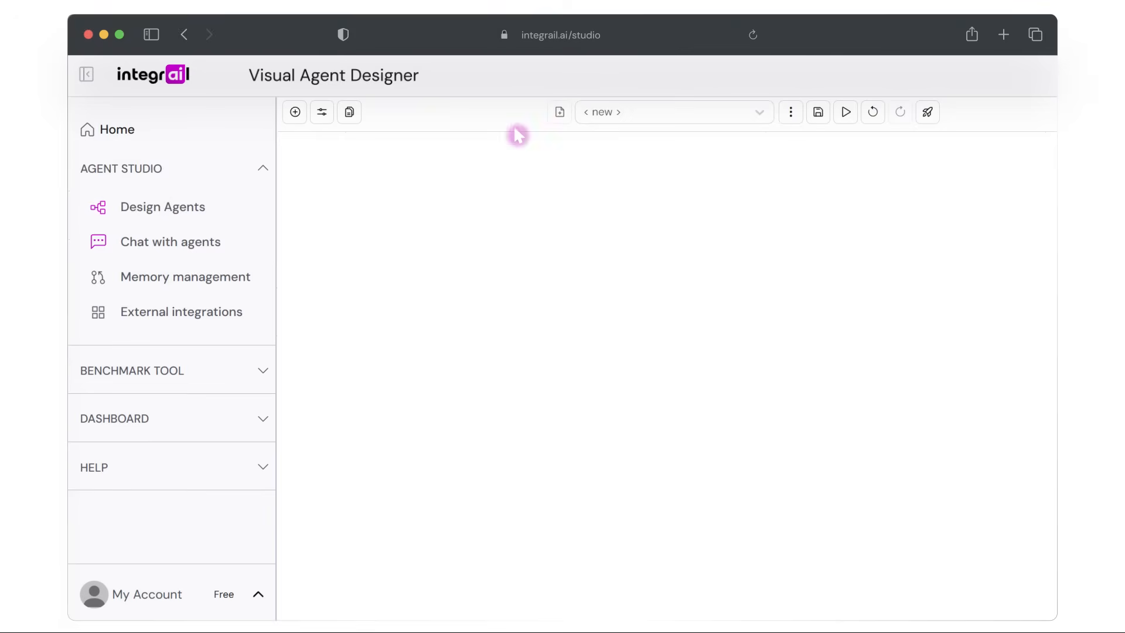
mouse_move(559, 112)
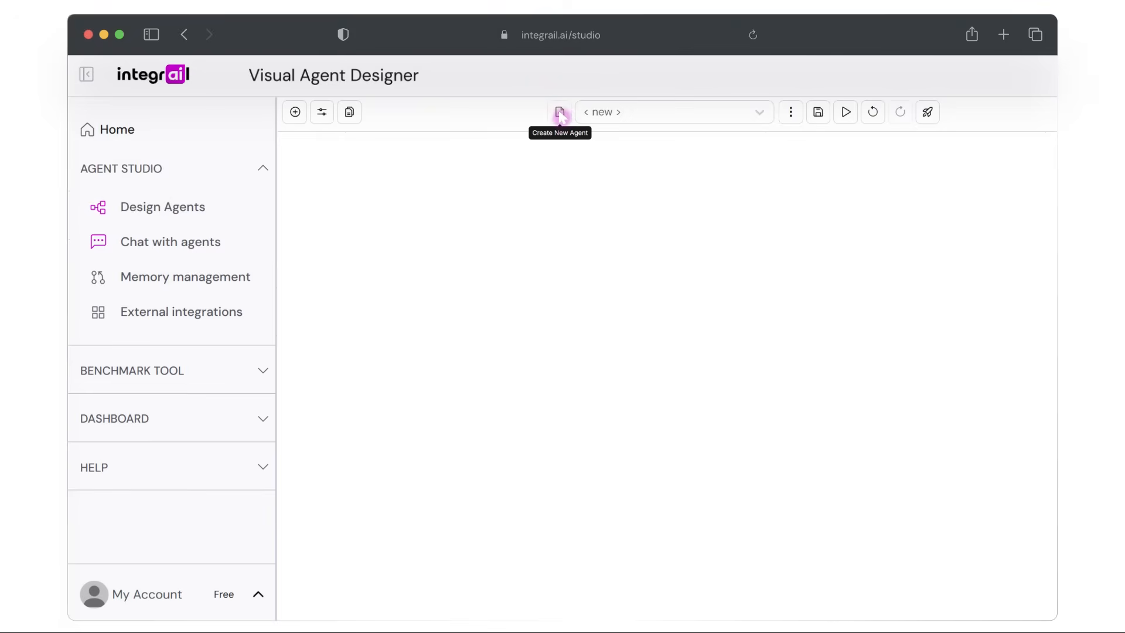
left_click(560, 113)
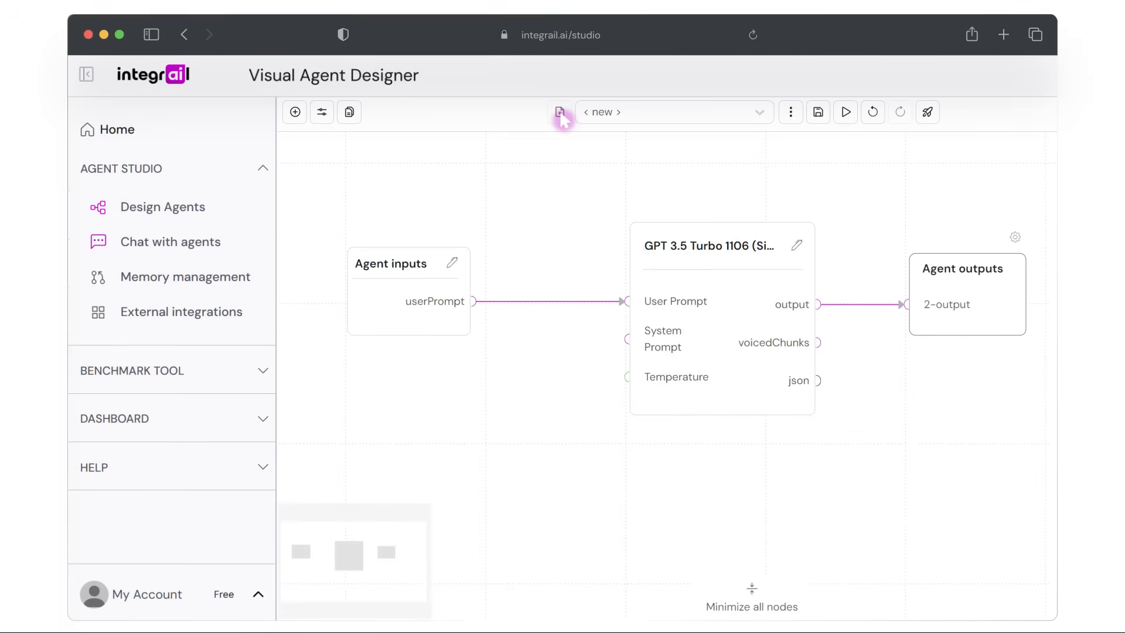
left_click(559, 112)
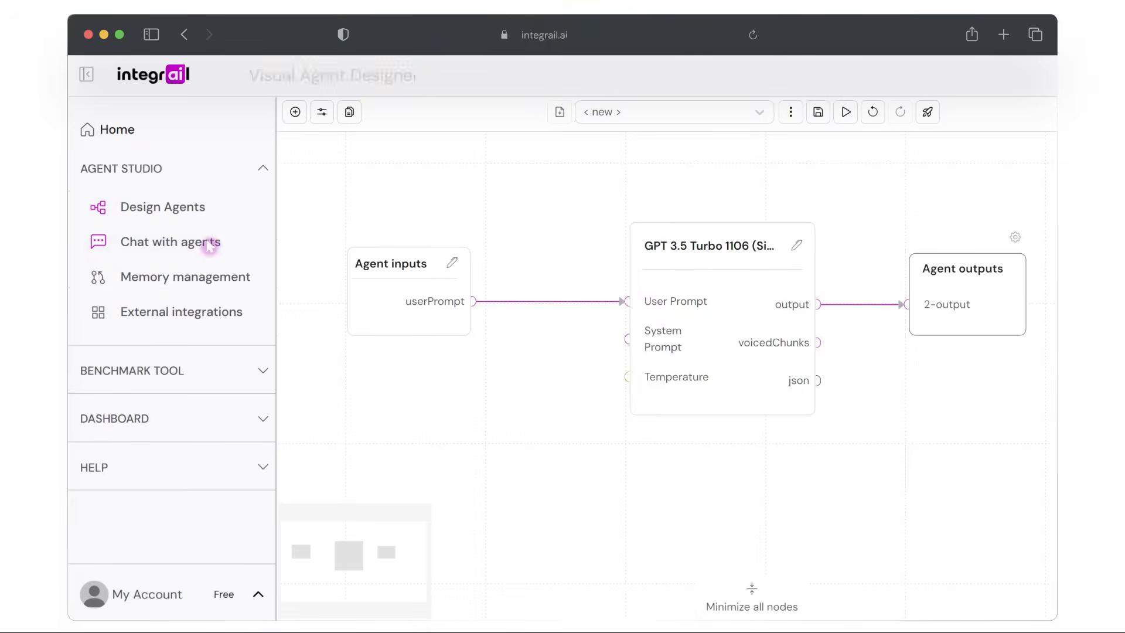
- Send First Agent the question of how many R's are in 'strawberry'
left_click(170, 241)
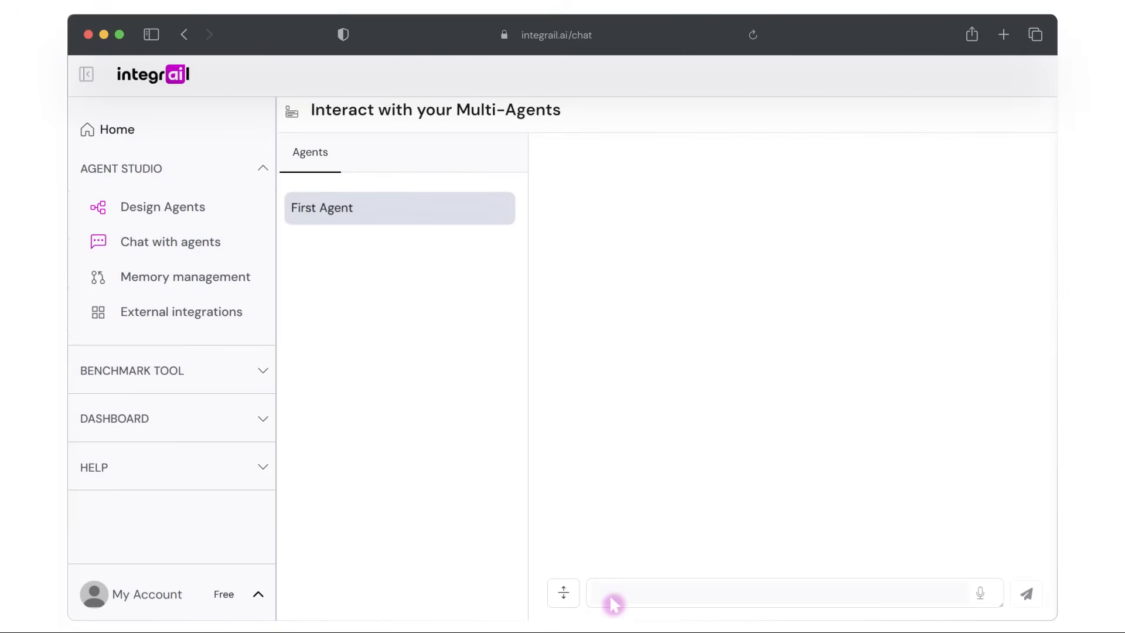
left_click(1027, 592)
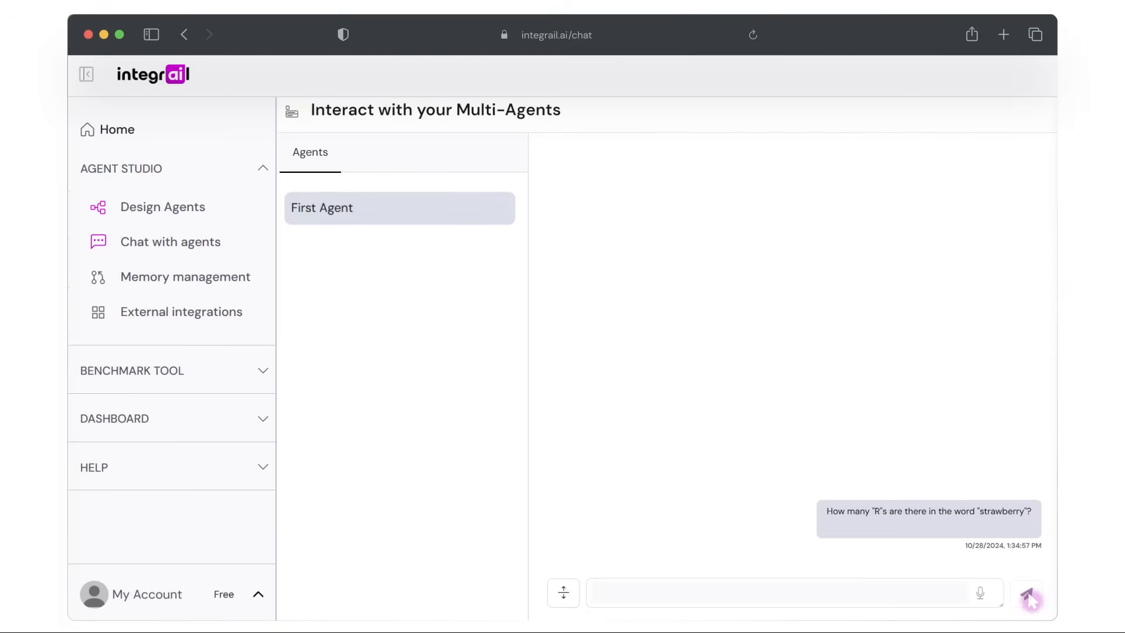
left_click(1027, 593)
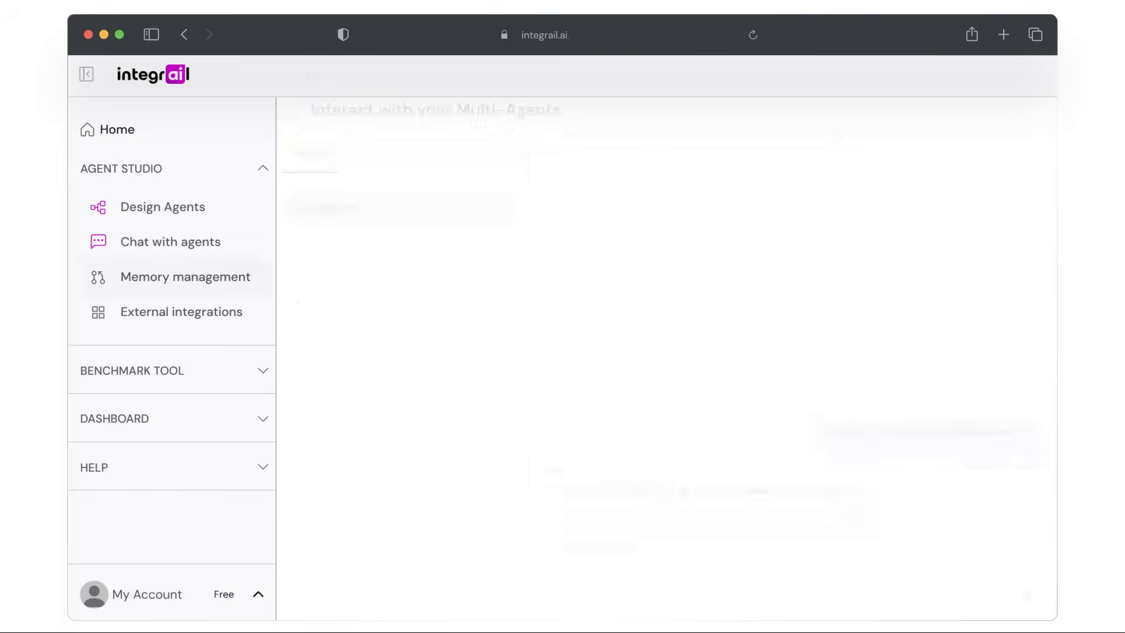
- Show the Vector Memory Management page with its shared free memory set
left_click(184, 277)
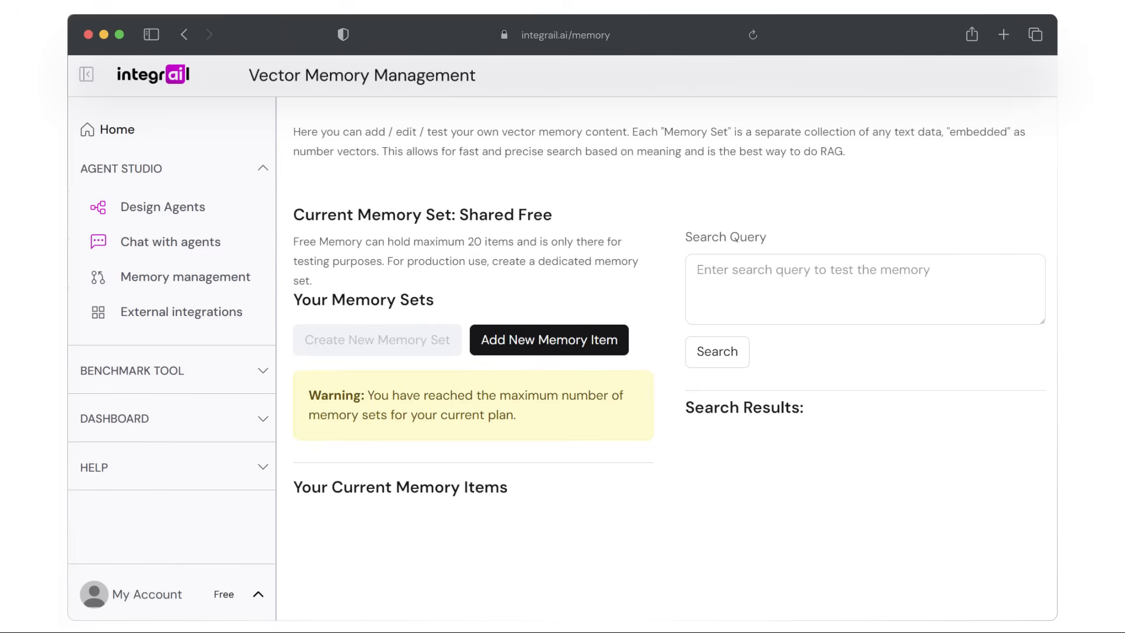
scroll("down", 3)
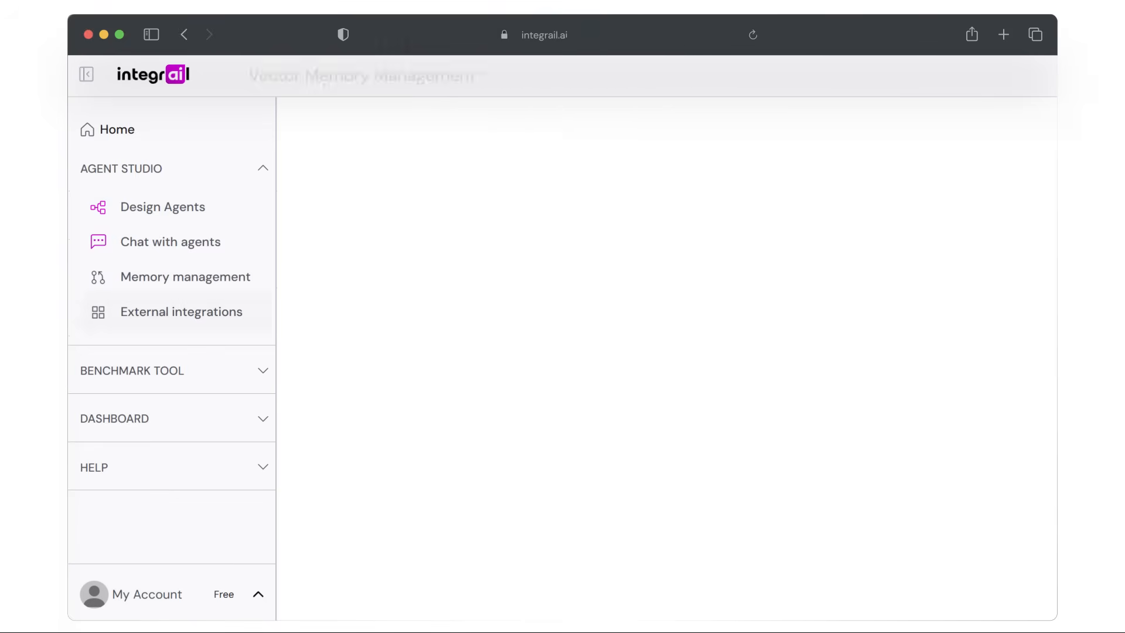
- Show the external integrations page listing providers like Anthropic and OpenAI
left_click(180, 310)
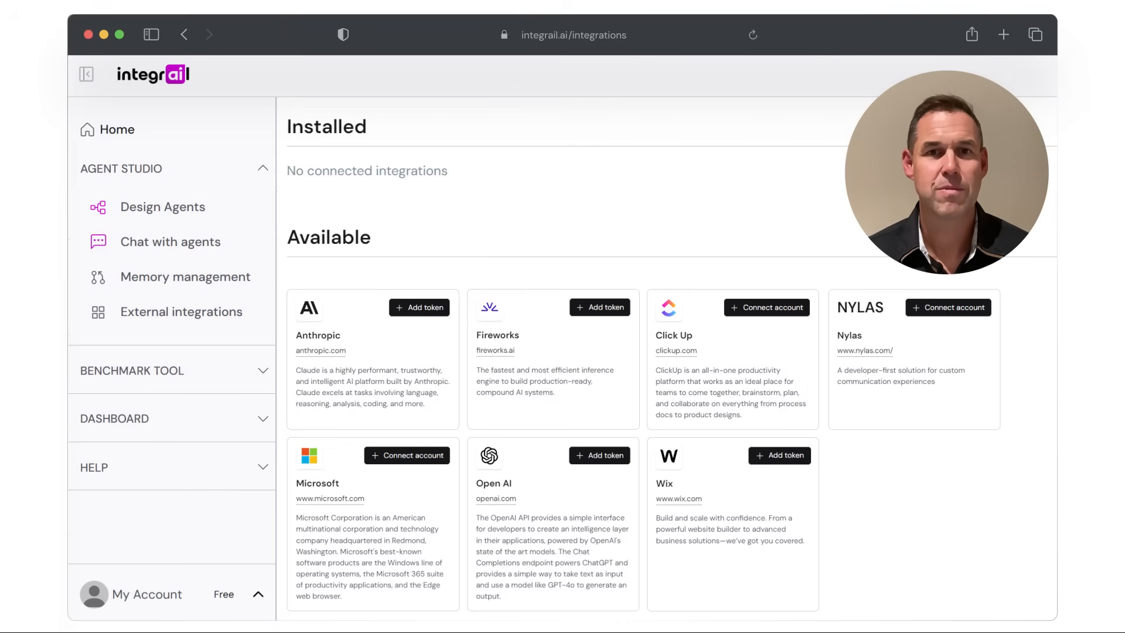
- Select First Agent with gpt-4-1106-preview:simple and gpt-4o-mini:simple for benchmark comparison
left_click(263, 167)
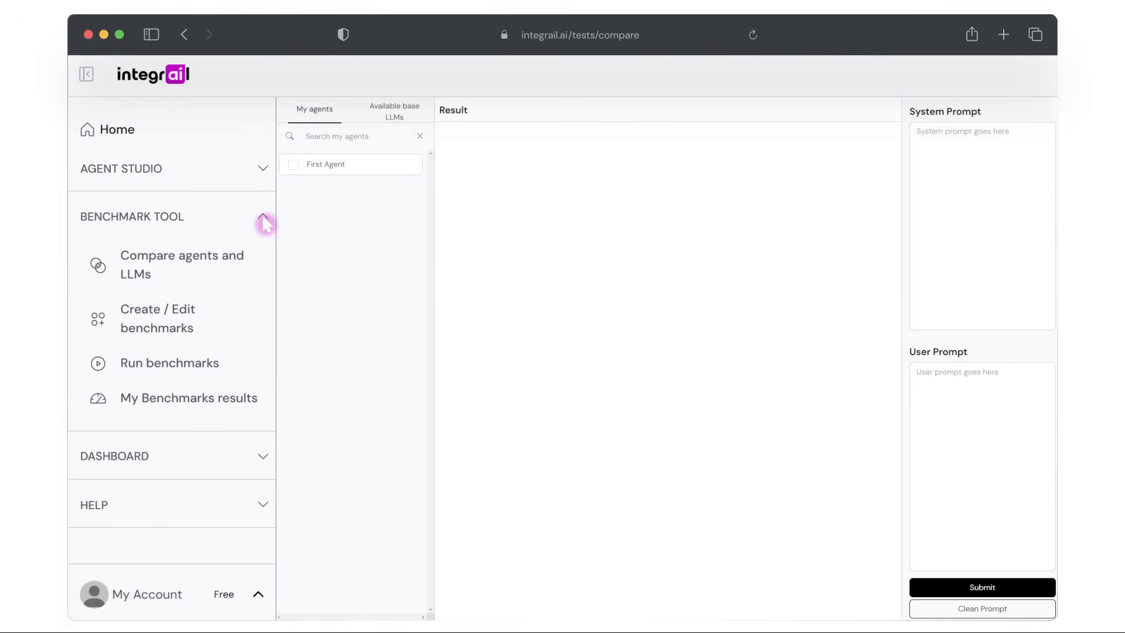
mouse_move(296, 172)
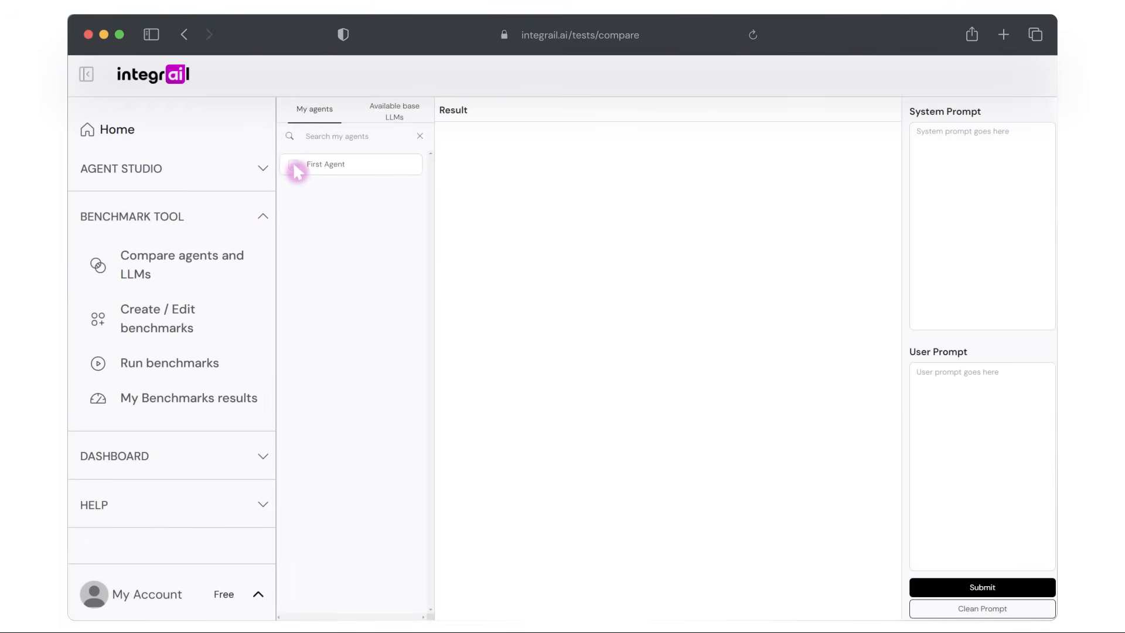
left_click(293, 164)
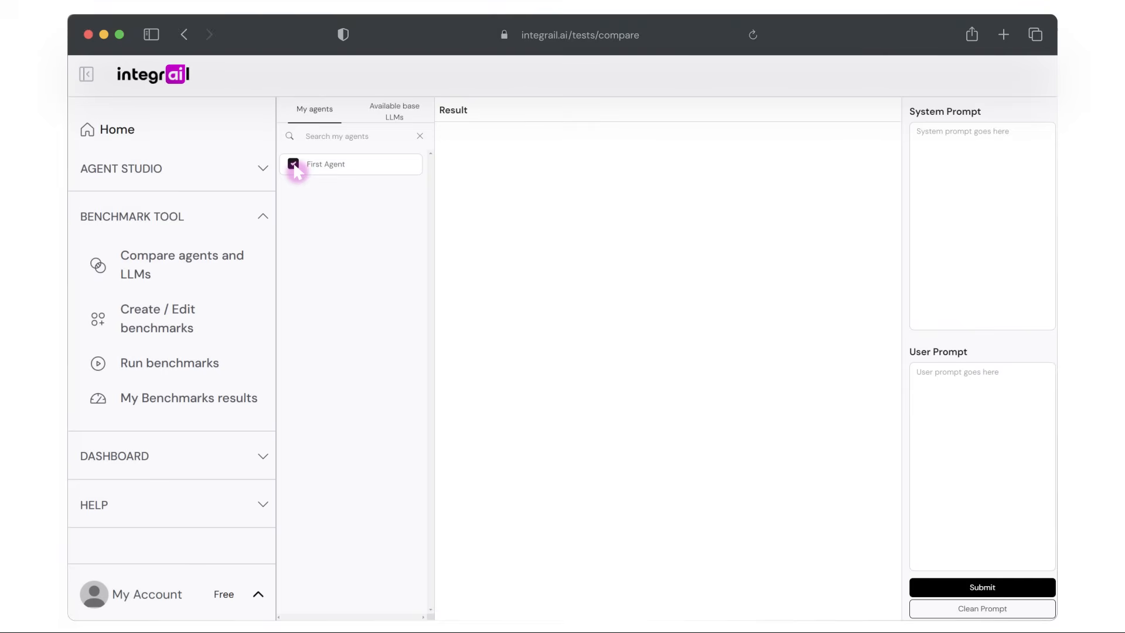
left_click(393, 111)
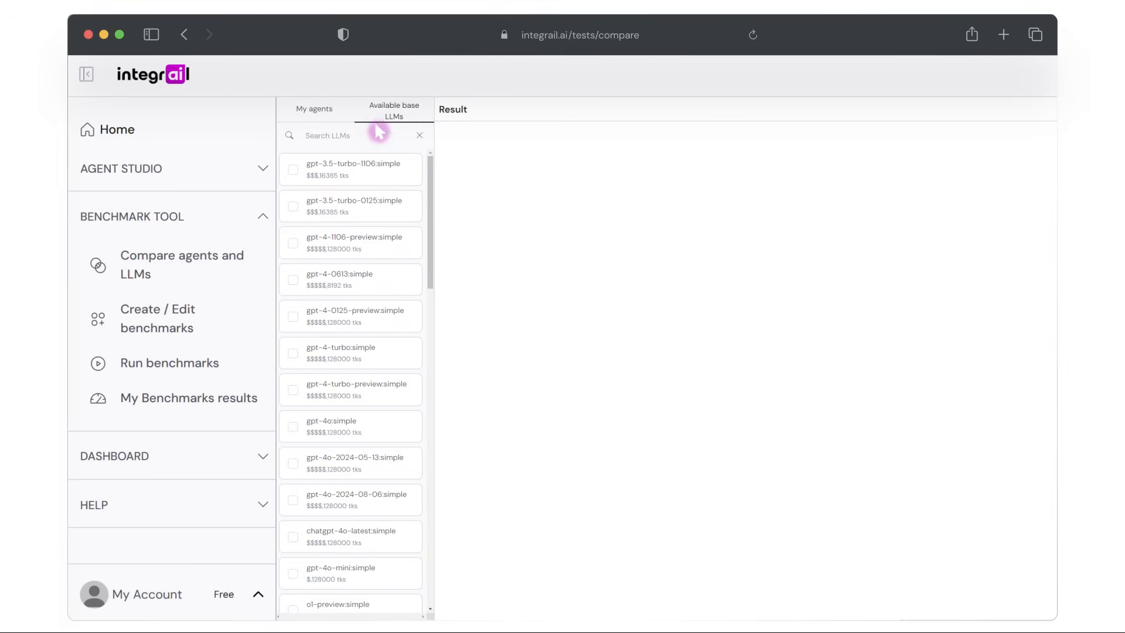
left_click(293, 243)
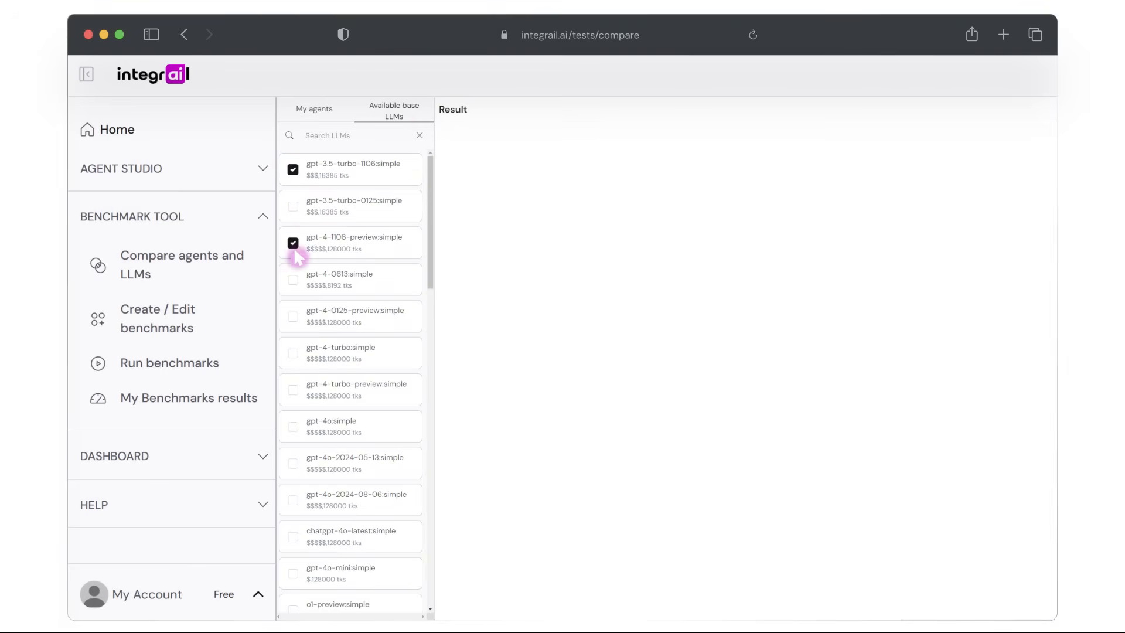
left_click(293, 573)
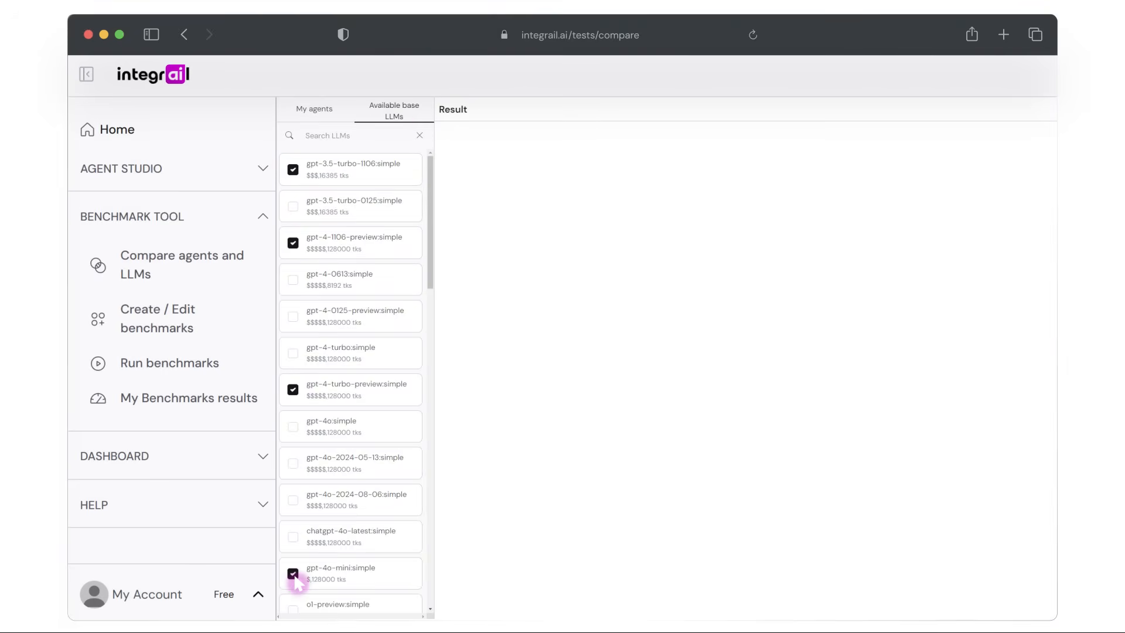
- Bring up the graded benchmark results with summary and accuracy charts, then the usage dashboard
left_click(157, 317)
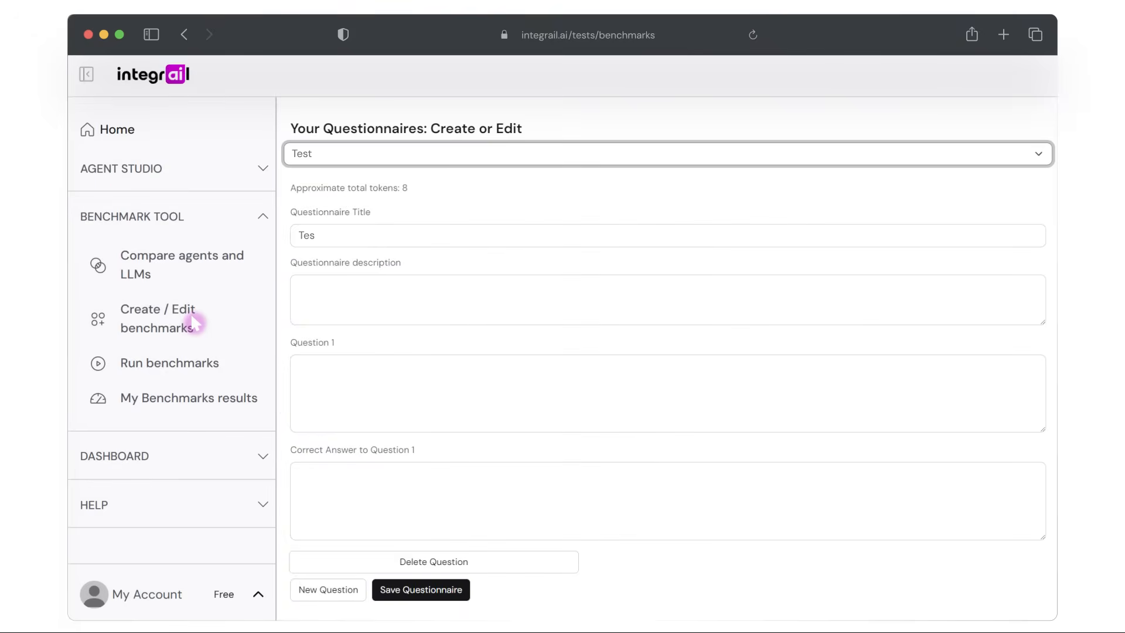
left_click(188, 397)
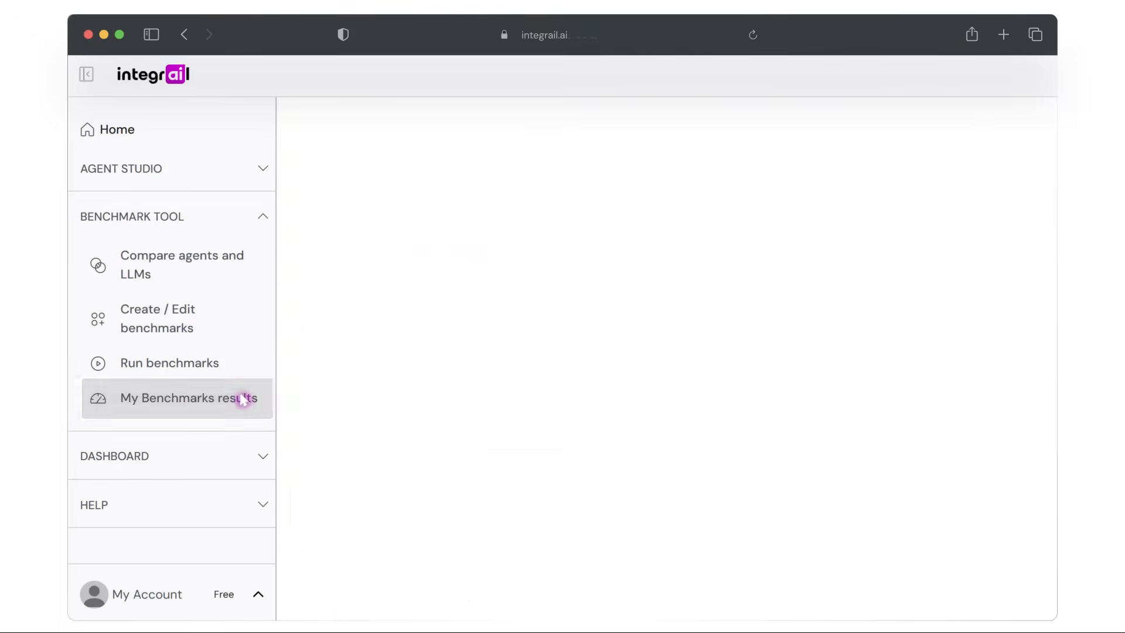
left_click(190, 397)
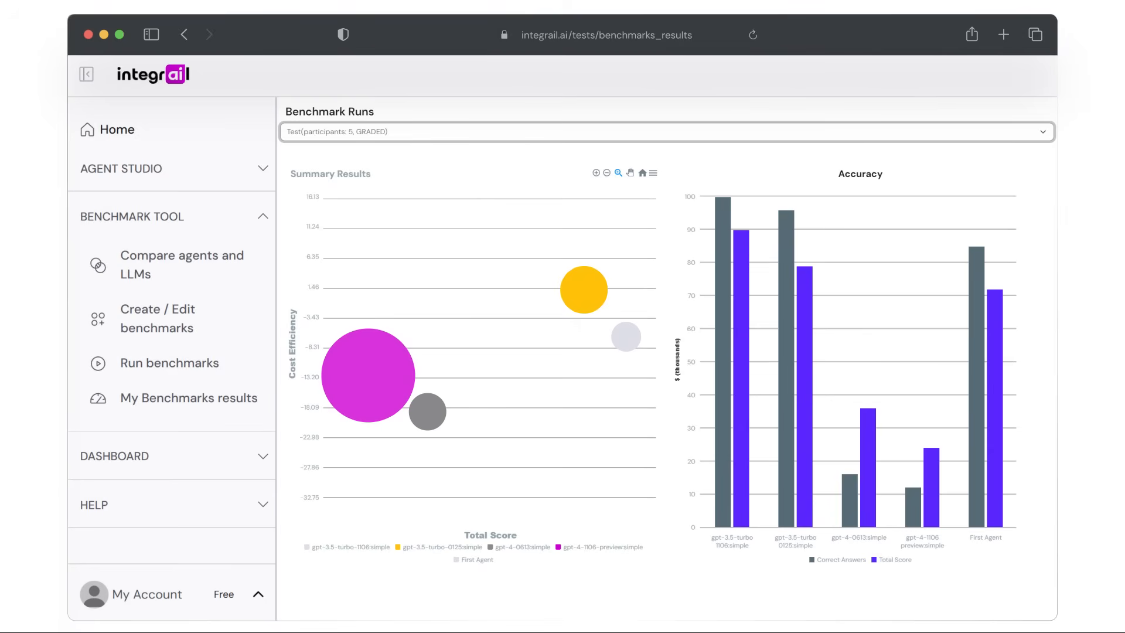
left_click(262, 216)
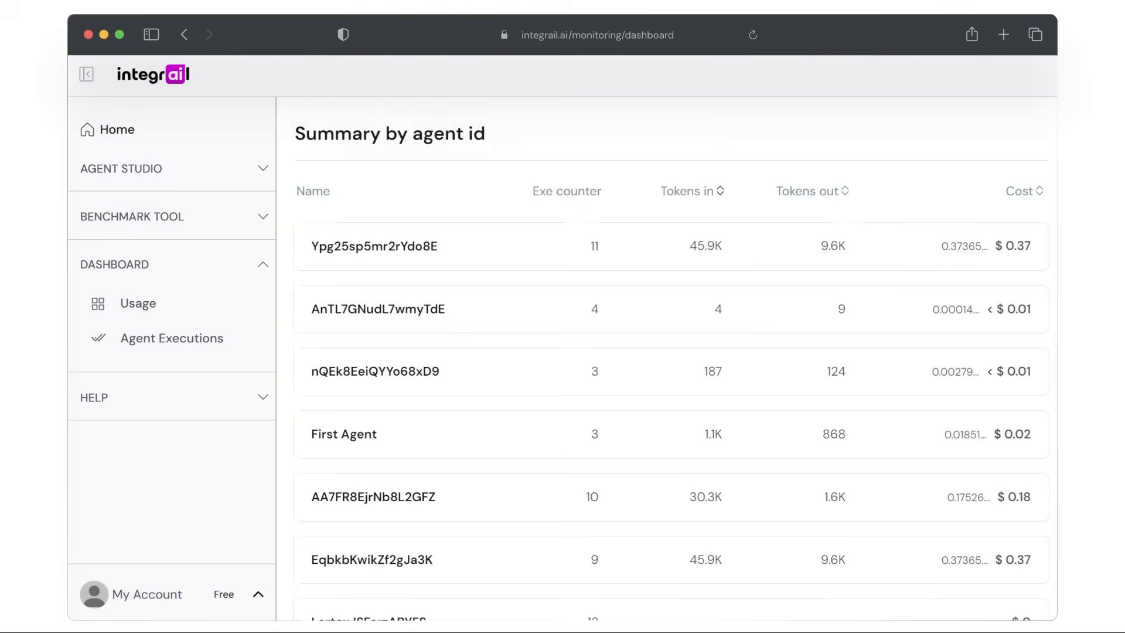
- Review per-agent token usage and cost, then browse the last 30 days of agent executions
scroll("down", 3)
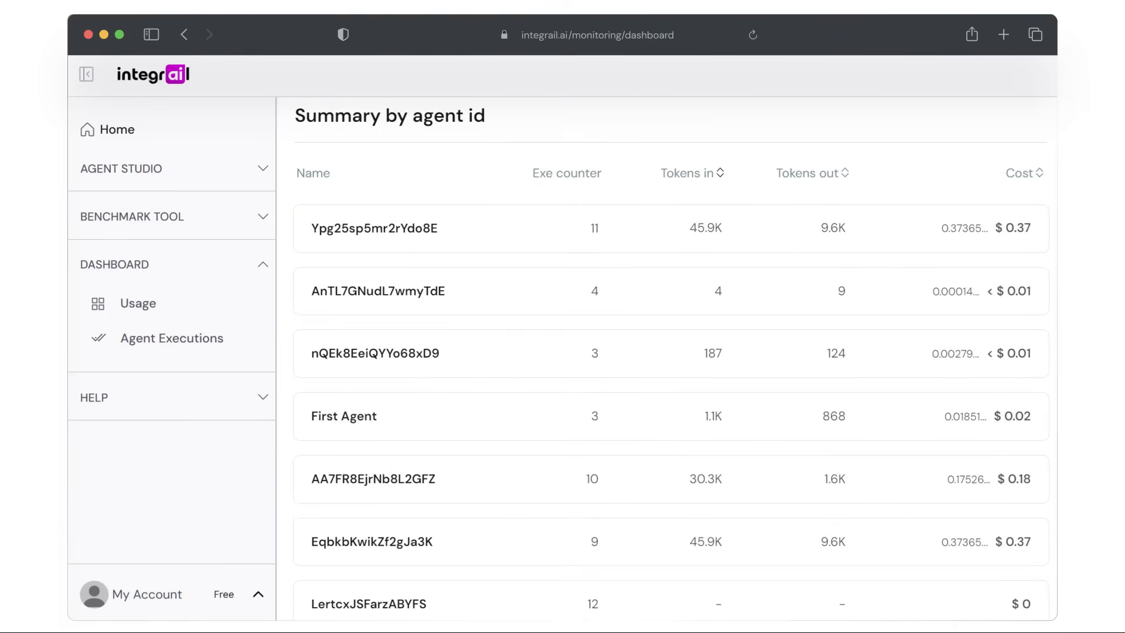
left_click(172, 338)
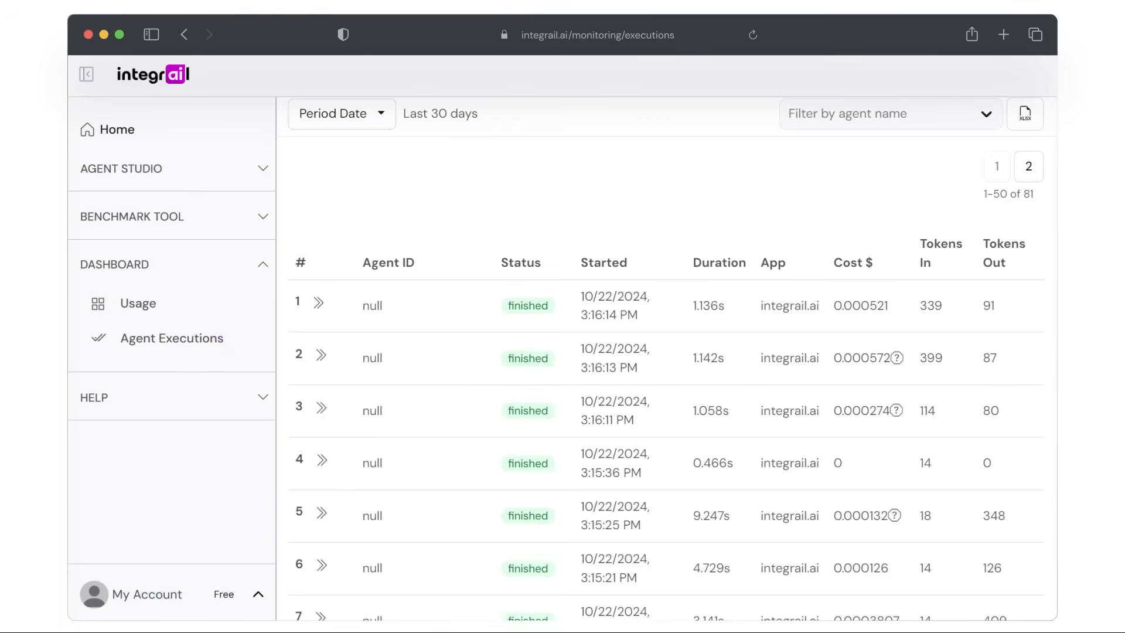
scroll("down", 3)
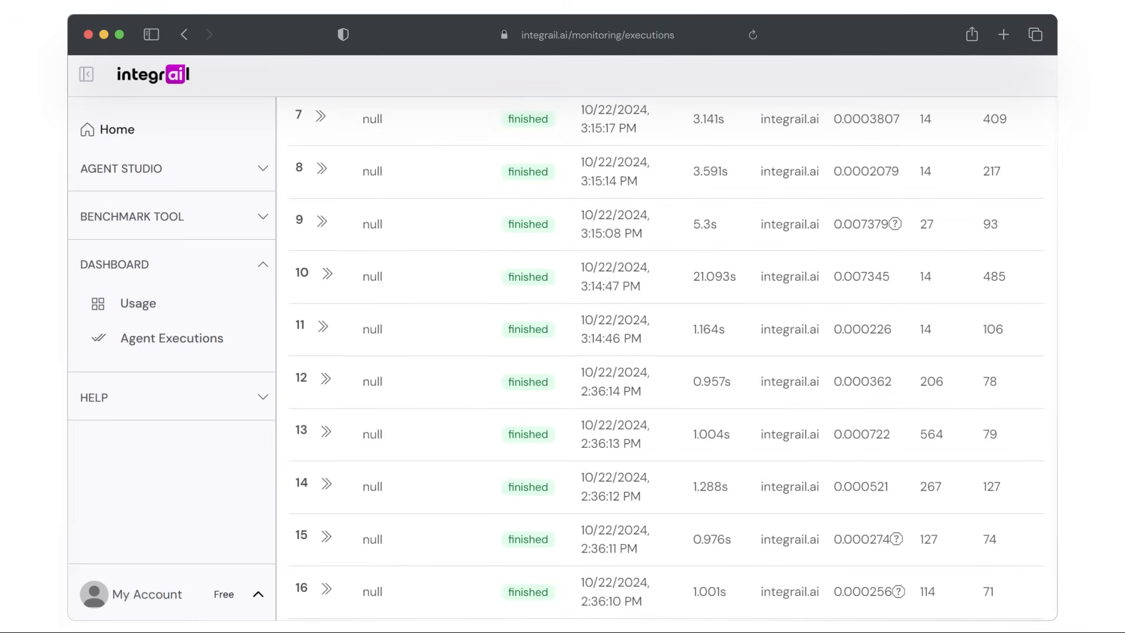
scroll("down", 3)
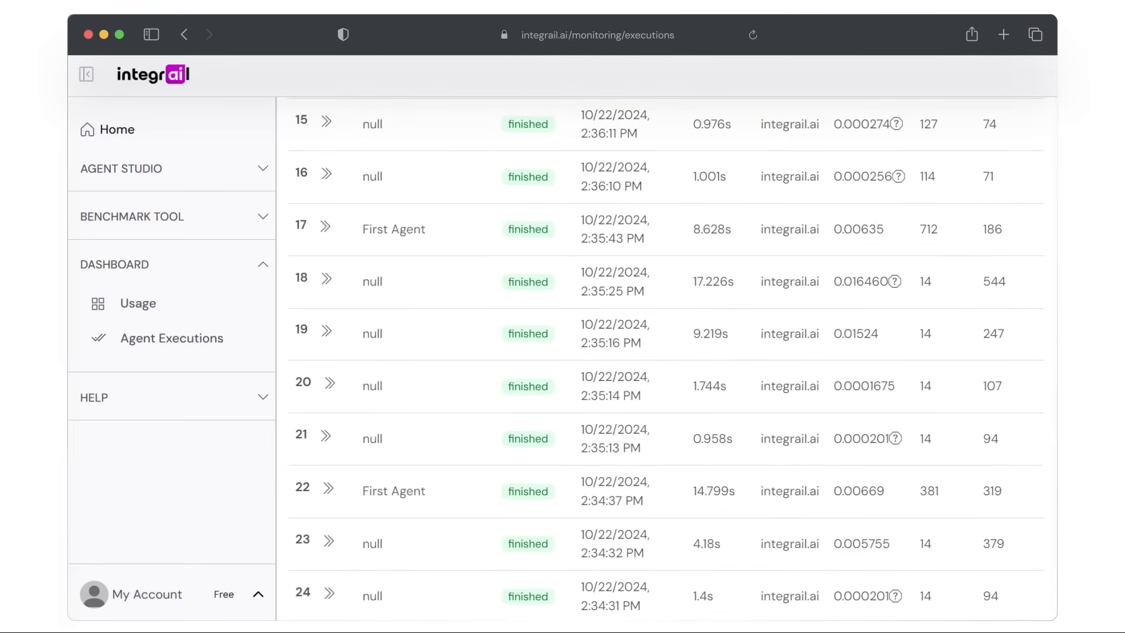
scroll("down", 3)
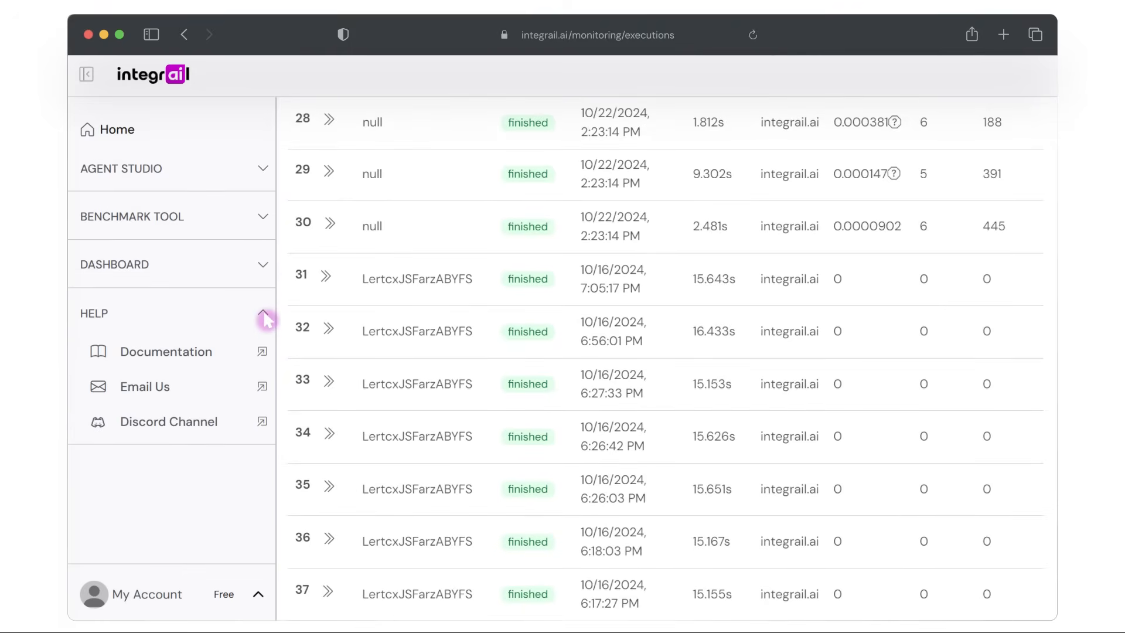
- Read the help documentation down to its Integrations section on OpenAI and Anthropic
left_click(165, 352)
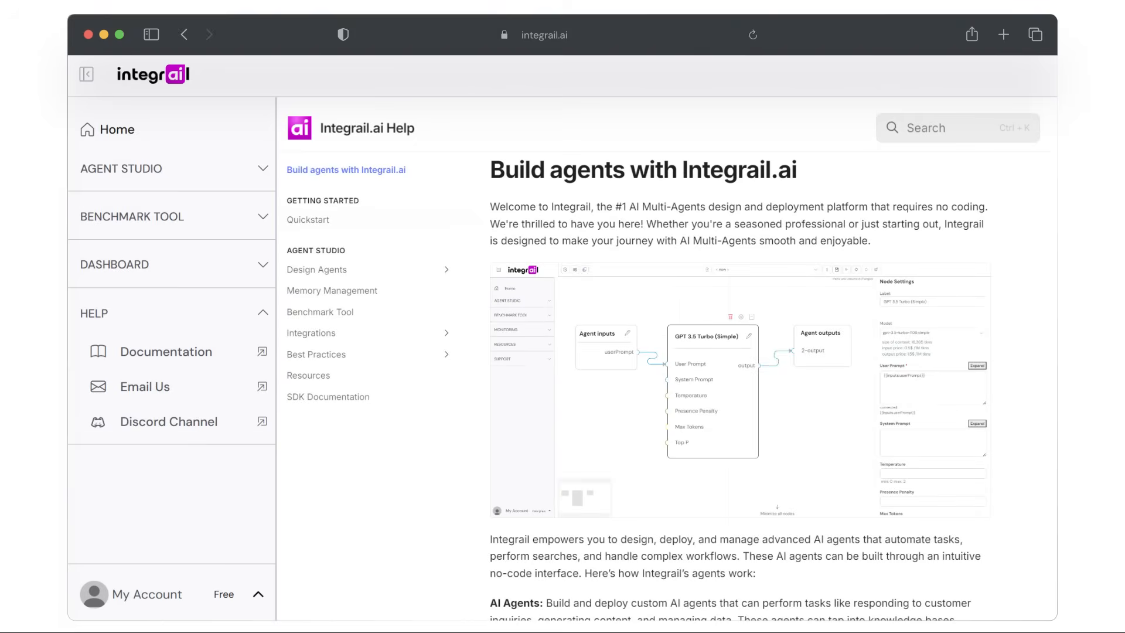
scroll("down", 3)
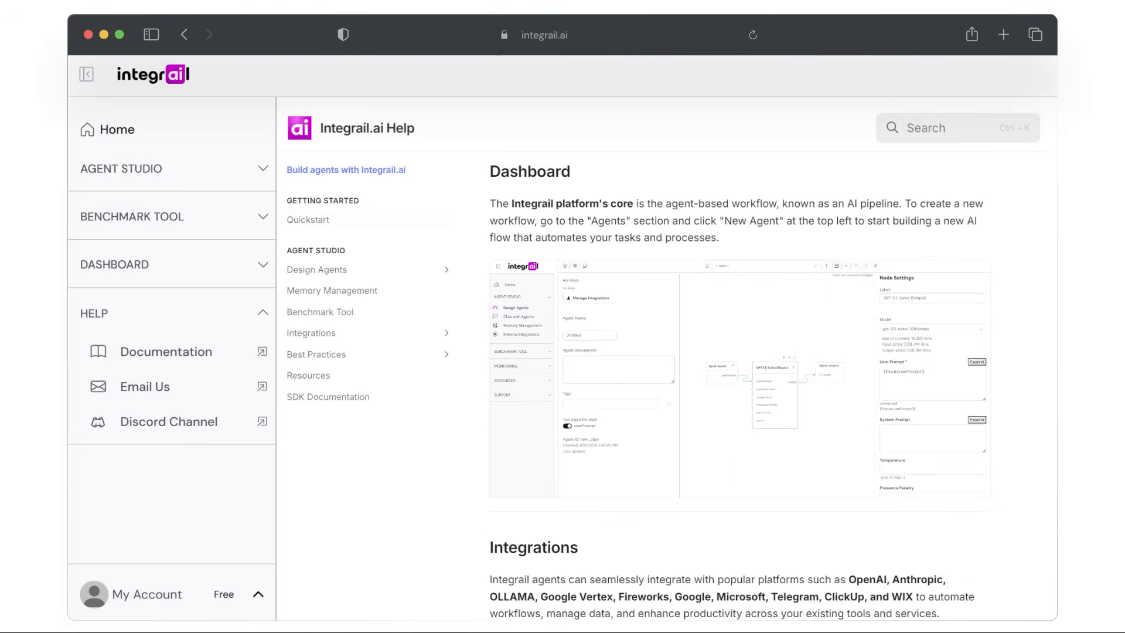
scroll("down", 3)
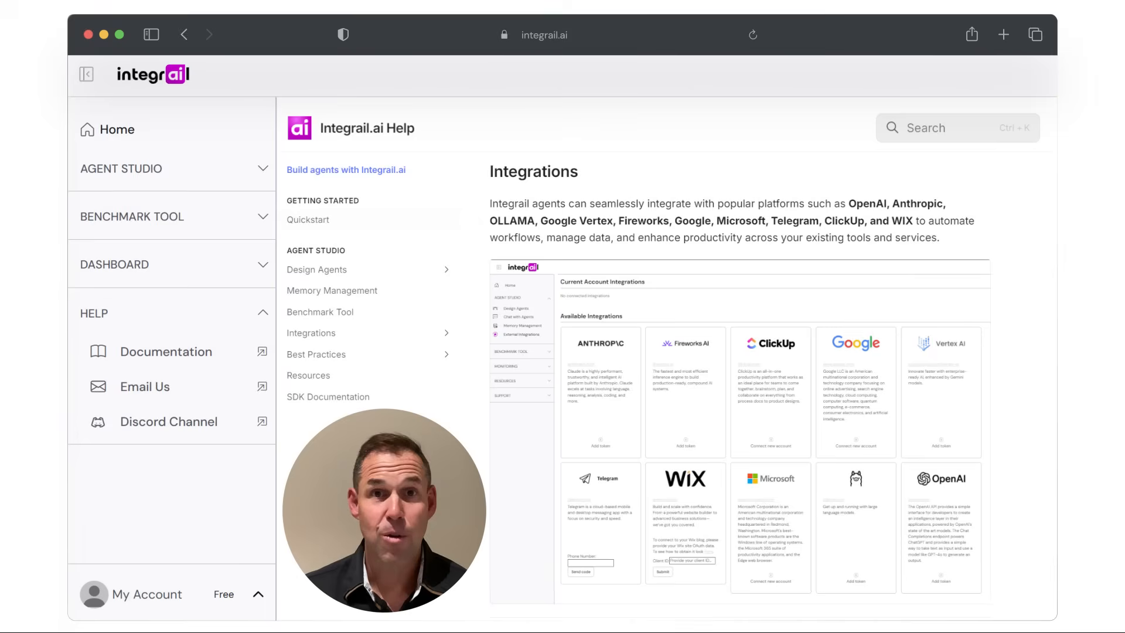
mouse_move(168, 421)
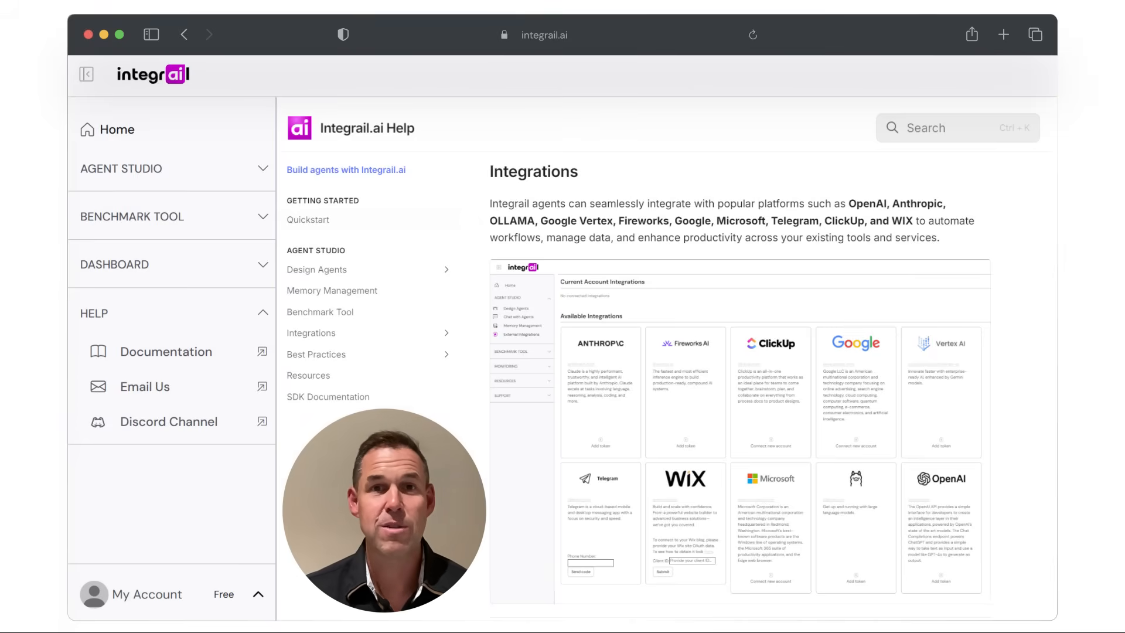
mouse_move(263, 317)
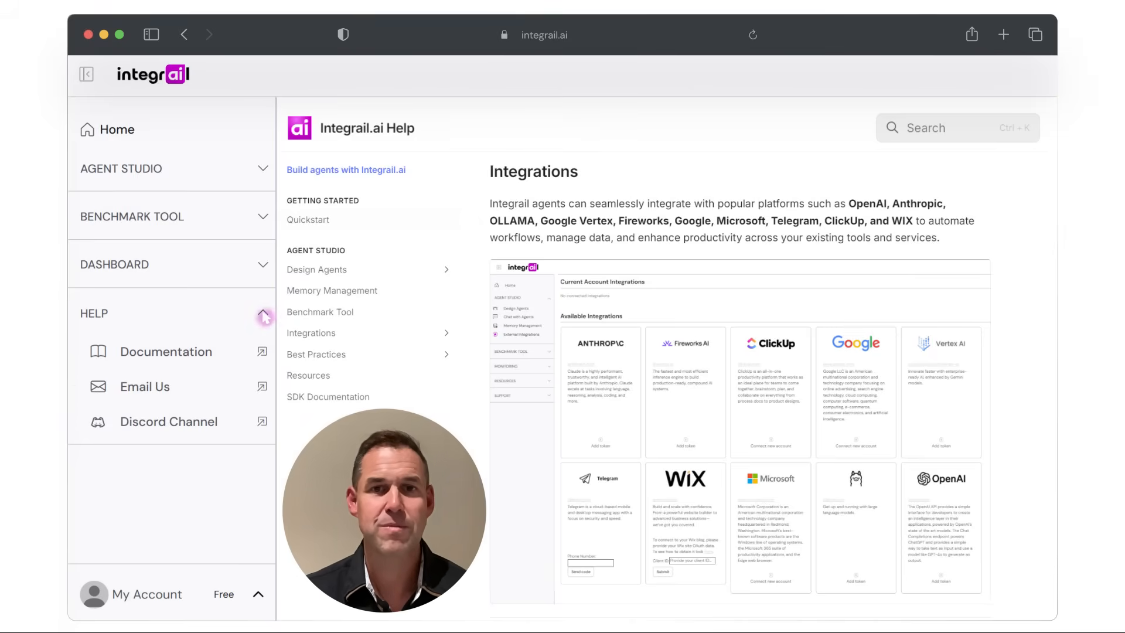